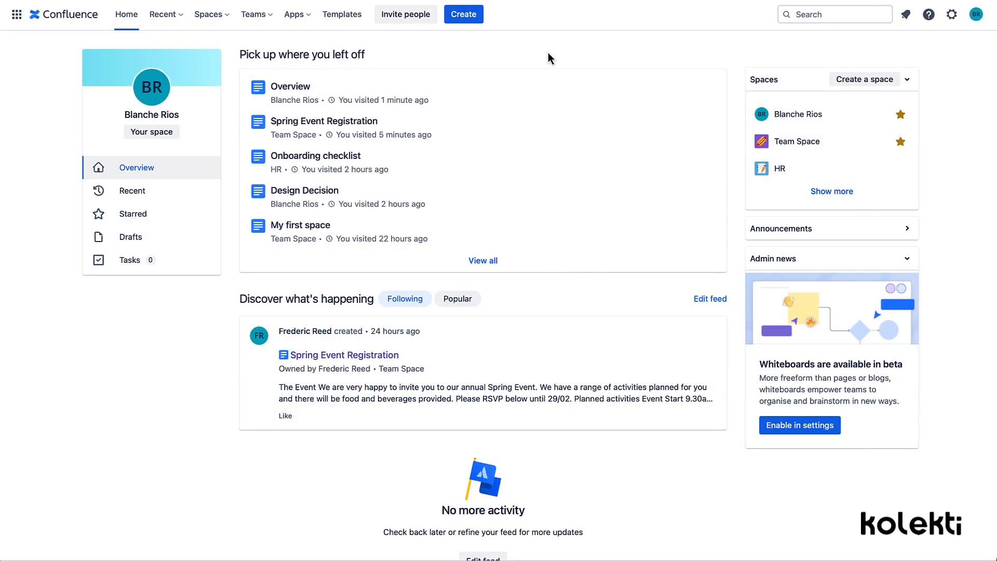
Go to the Forms for Confluence app showing the My Forms overview.
left_click(294, 14)
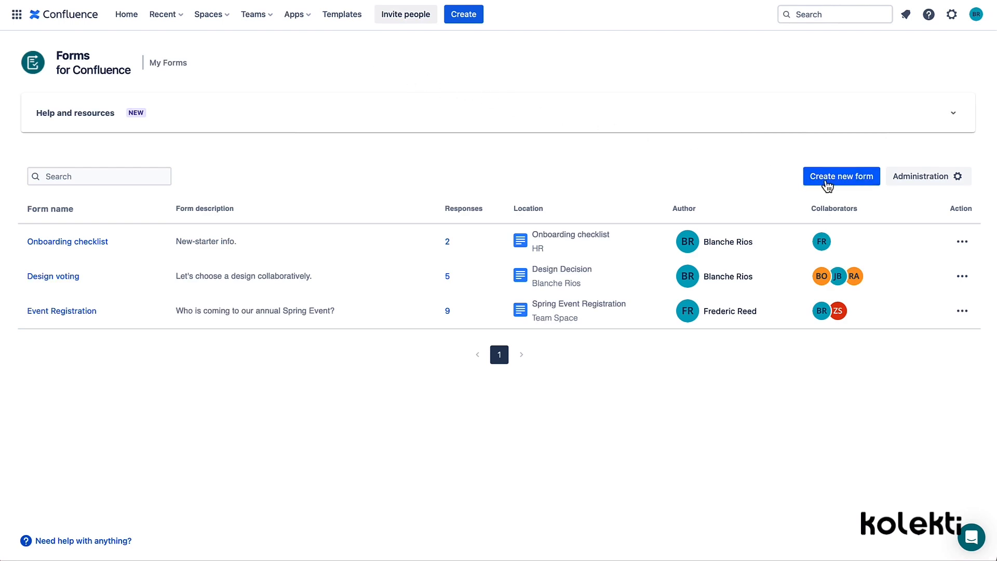
Create a new form with page title 'Feedback' under Overview and continue.
left_click(841, 177)
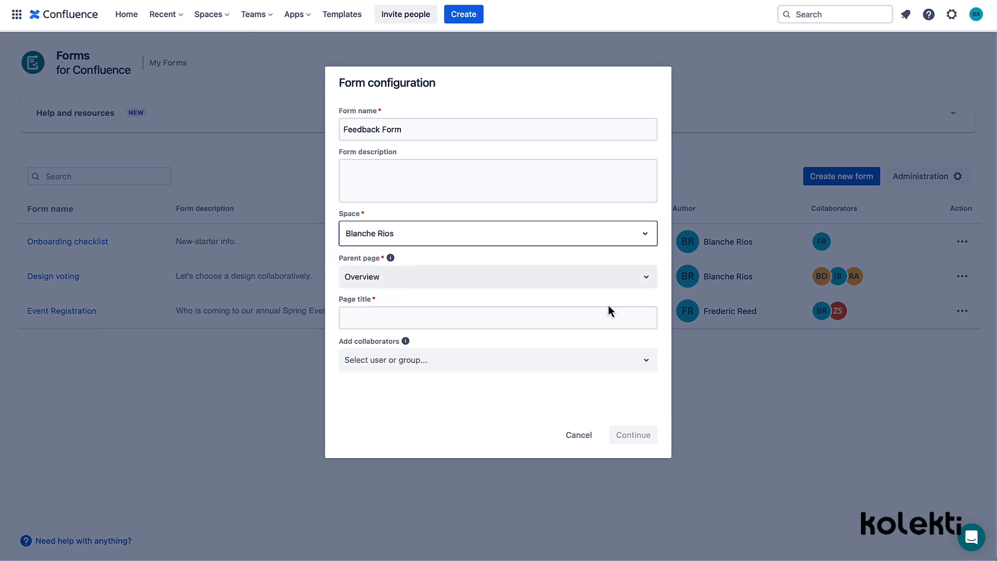
type("Feedback")
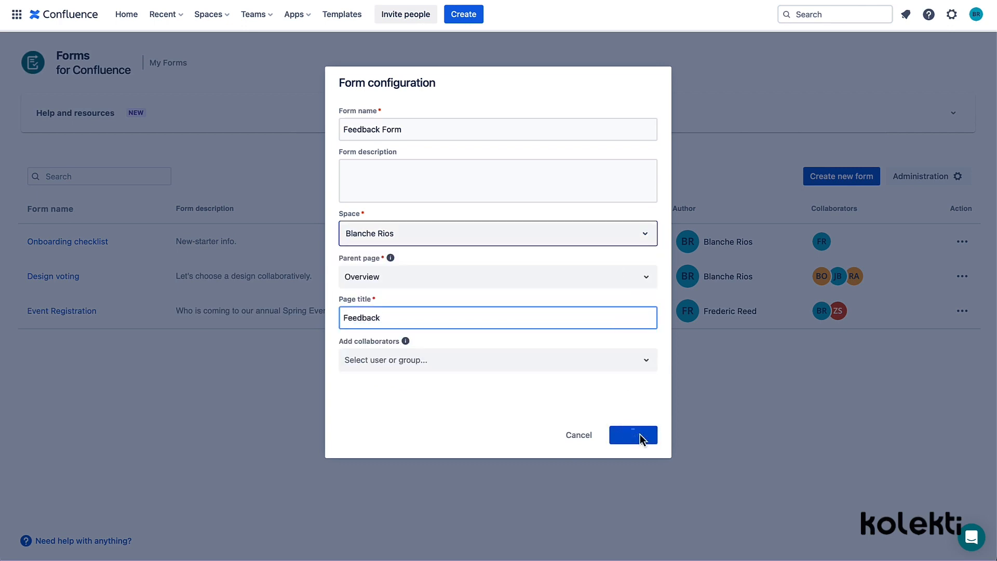
left_click(633, 435)
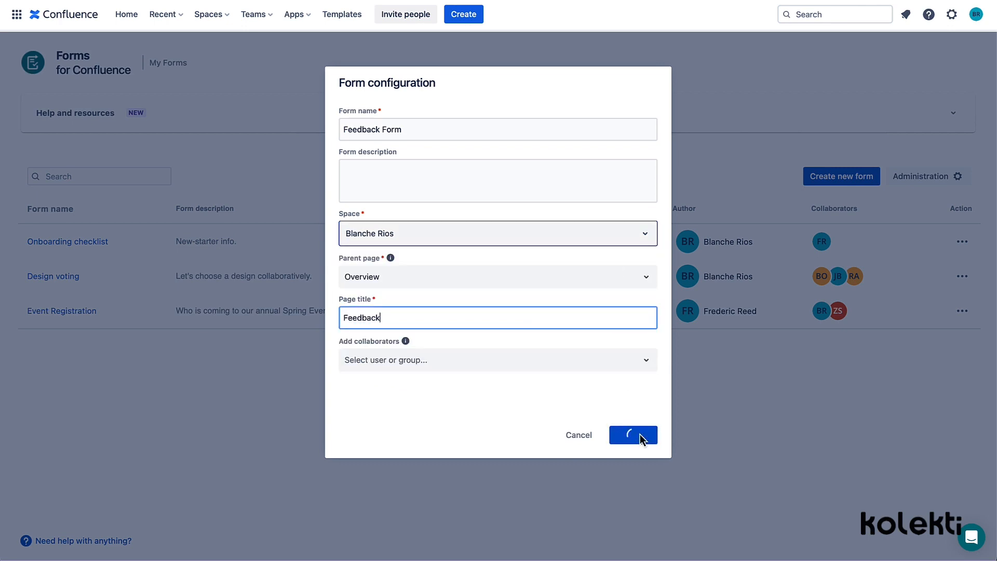
Select the form macro, enter its builder, then back out to the published Feedback page.
left_click(633, 434)
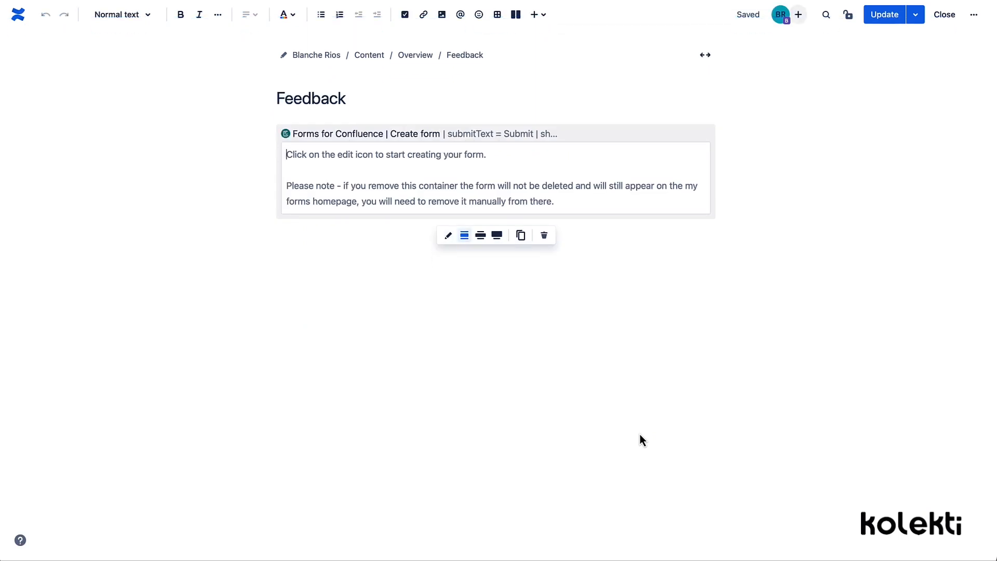
mouse_move(448, 235)
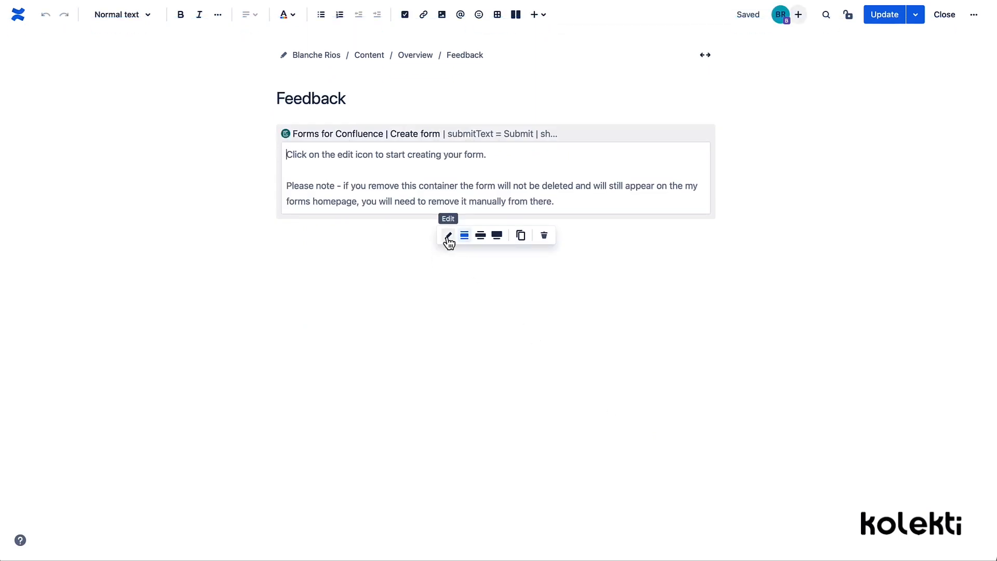
left_click(448, 236)
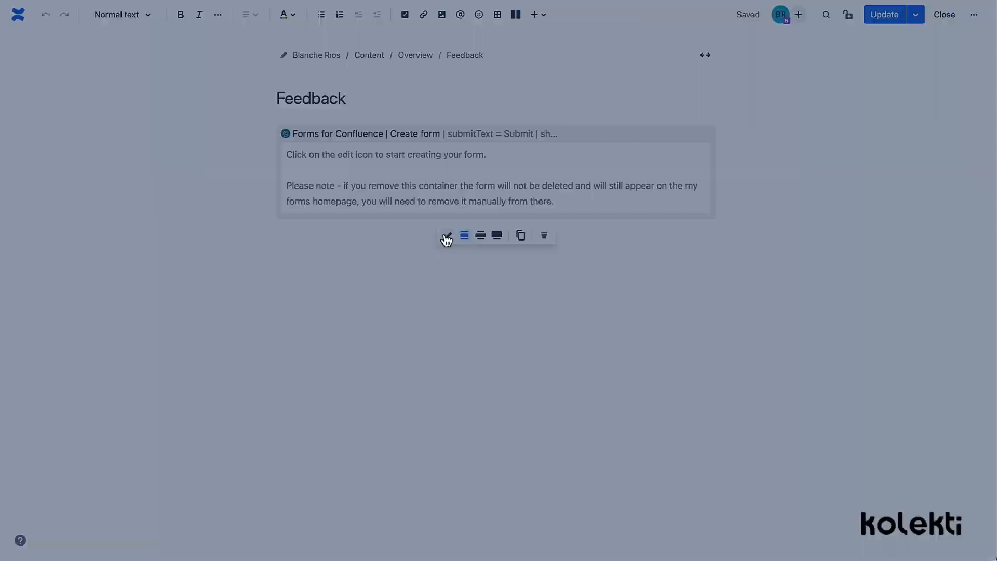
left_click(446, 236)
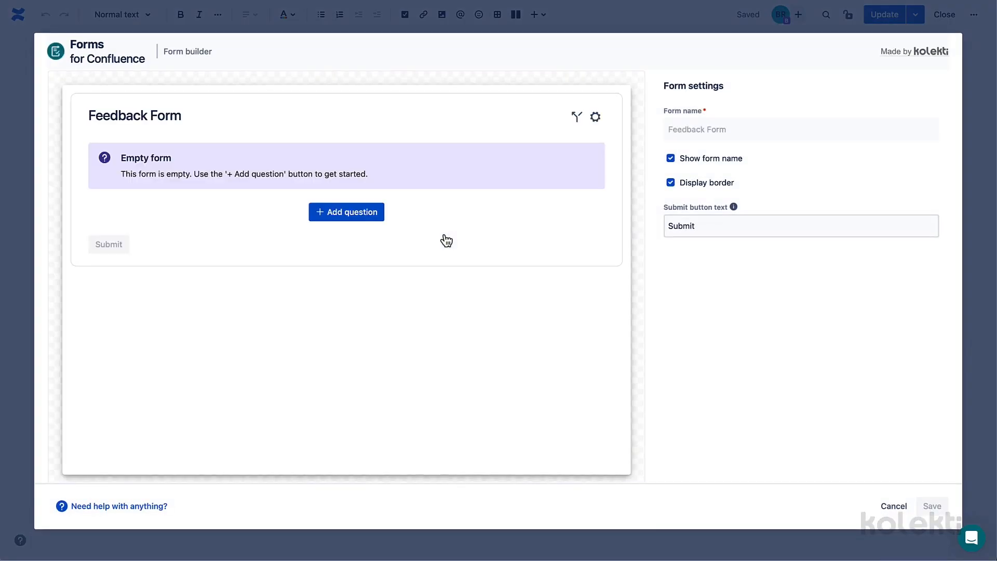
left_click(944, 13)
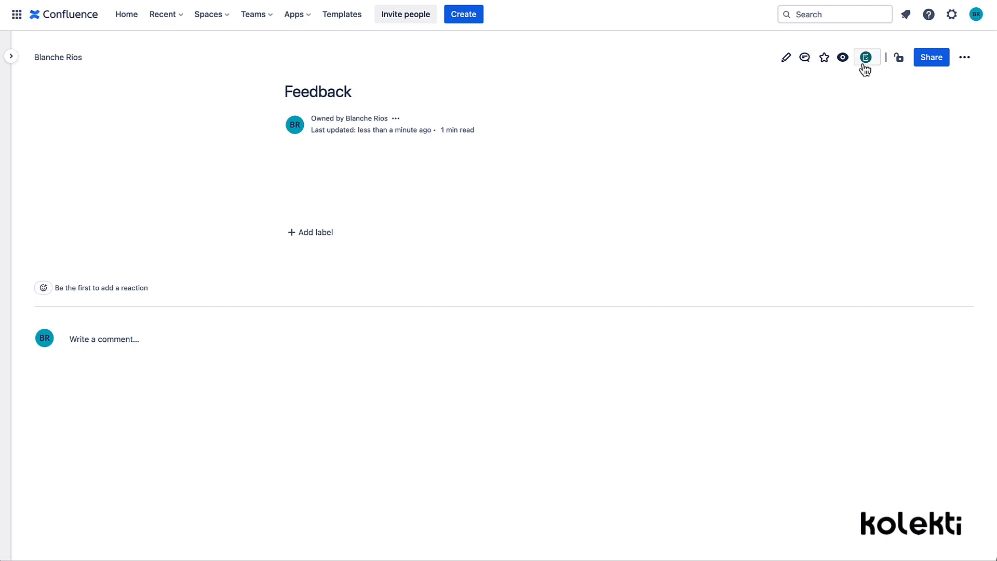
Start a form from the page header and name it 'Feedback Form', then continue.
left_click(867, 57)
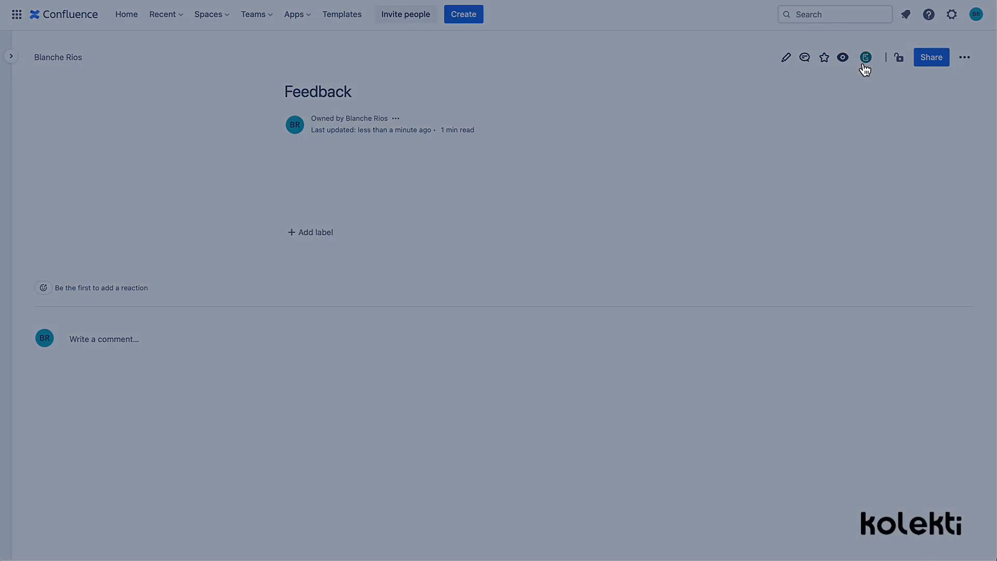
left_click(866, 57)
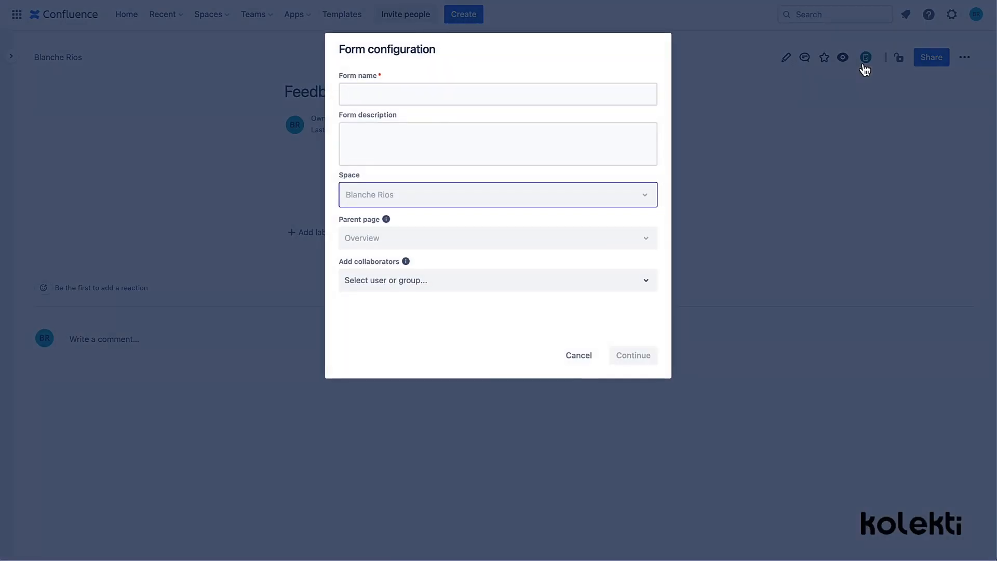
left_click(497, 94)
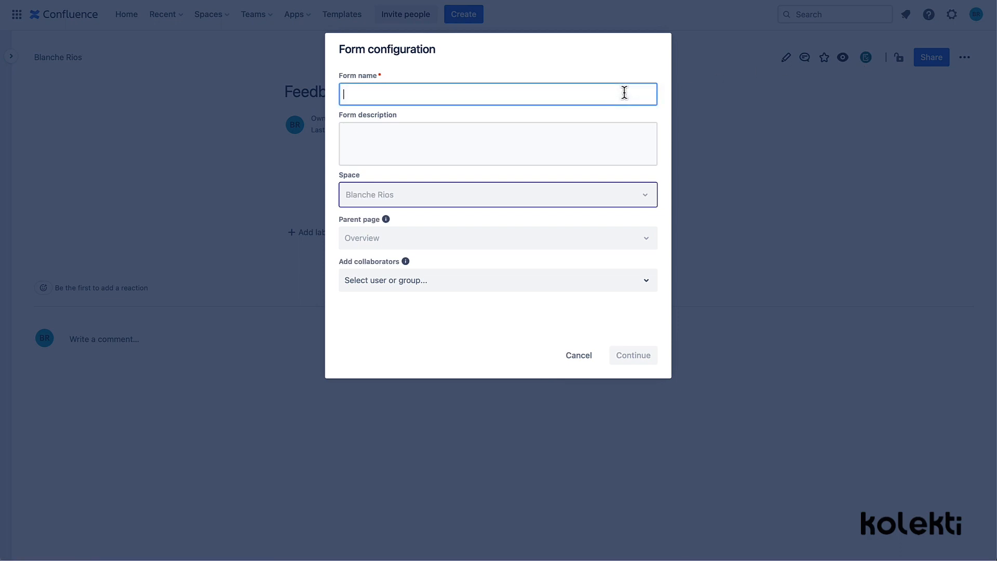
type("Feedback Form")
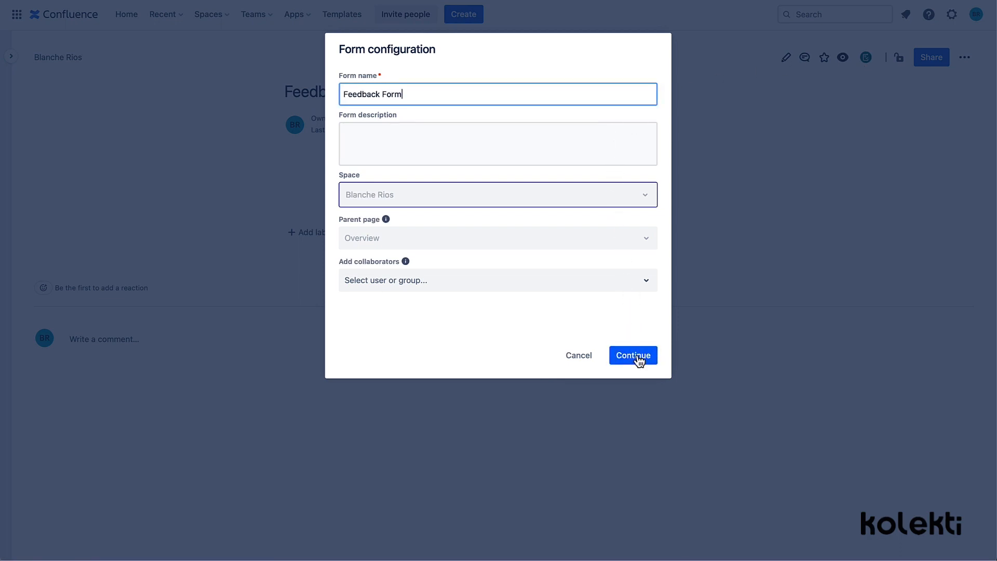
left_click(633, 355)
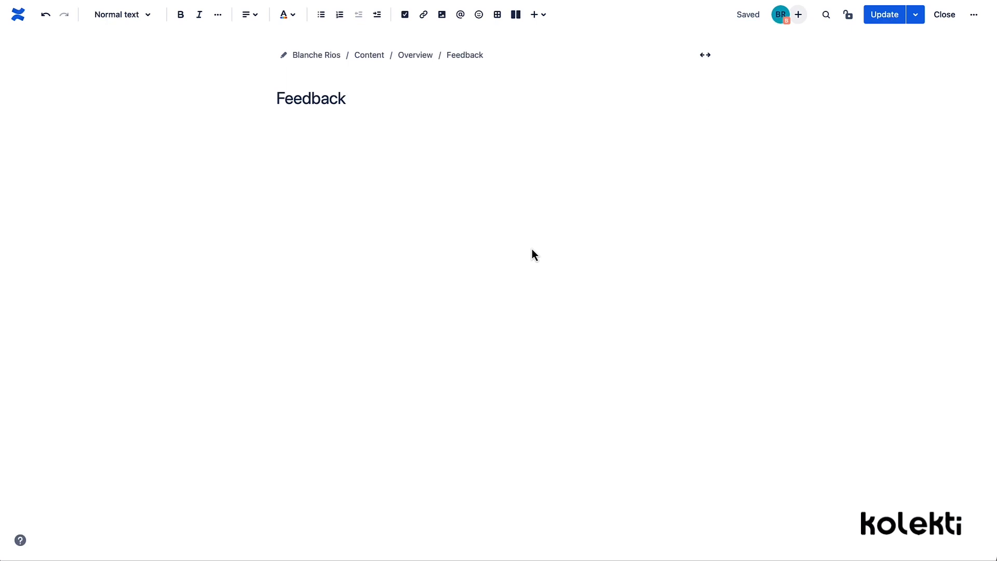
Insert a form via /forms named 'Feedback Form' and enter the builder.
type("/forms")
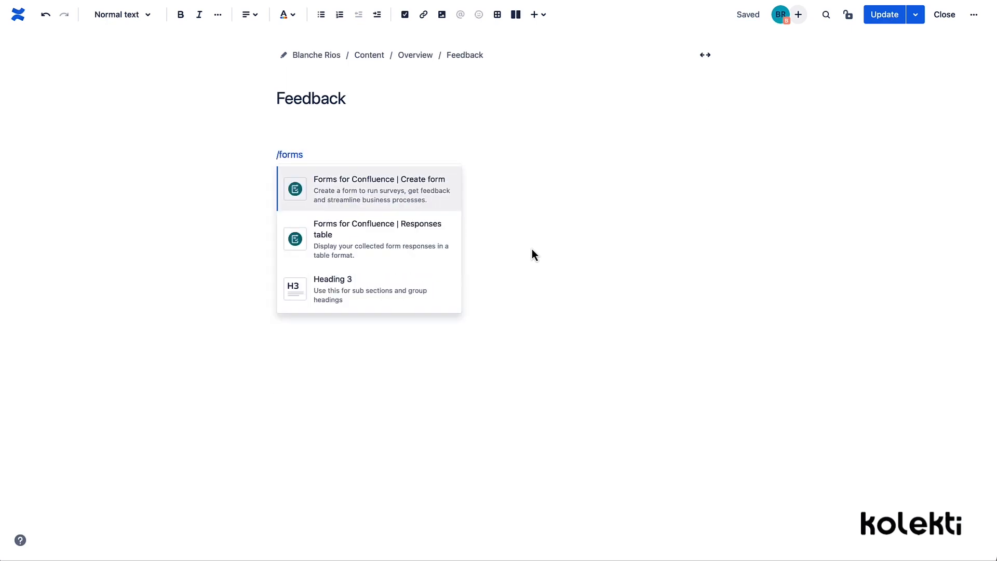
mouse_move(432, 195)
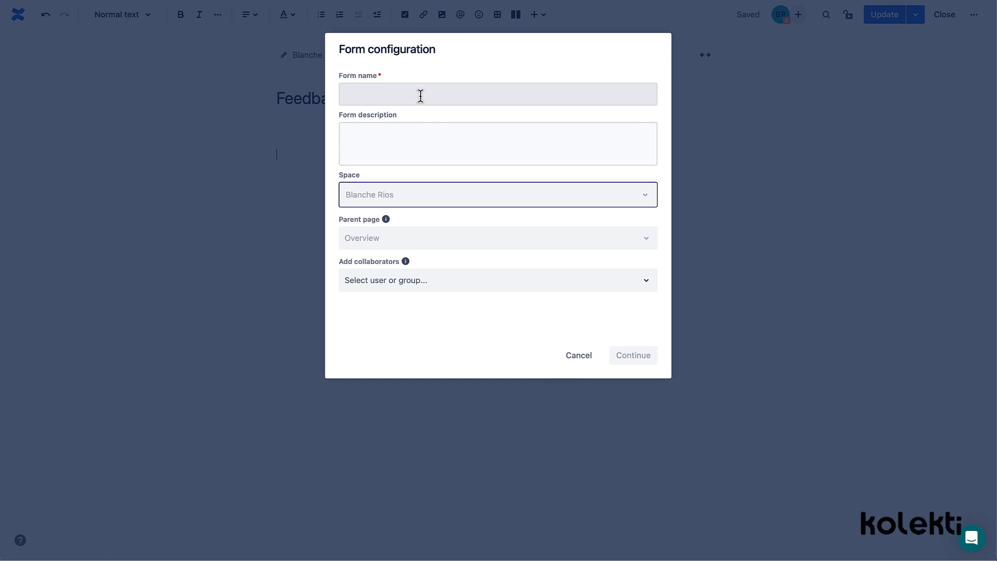
type("Feedback Form")
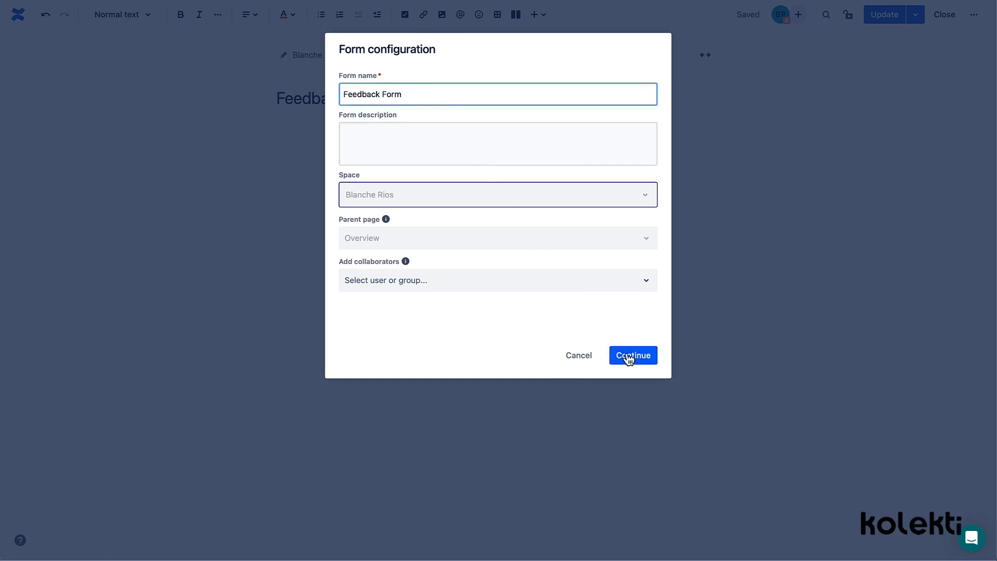
left_click(633, 356)
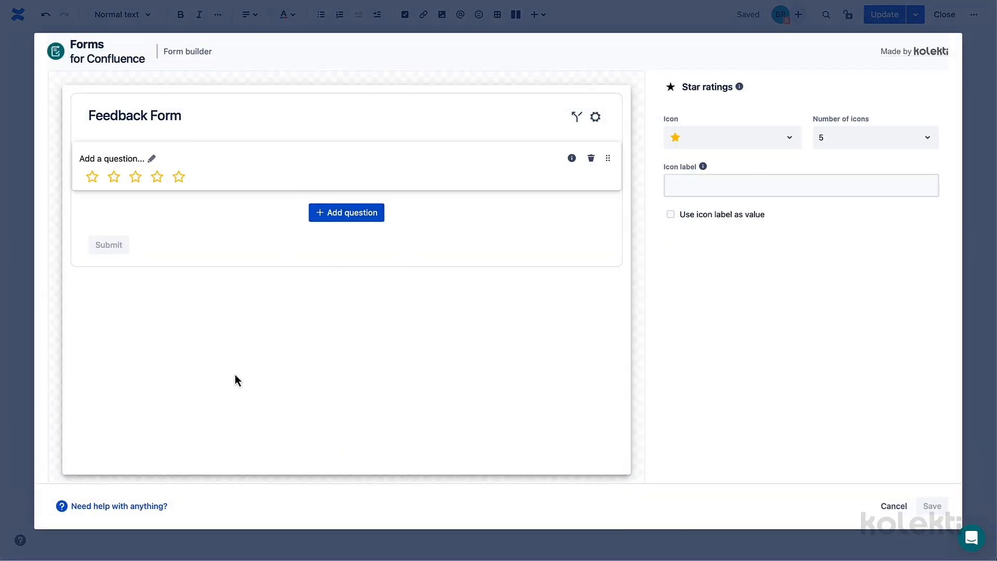
Label the long-answer question 'Your feedback' alongside the 'Your rating' star question.
left_click(346, 212)
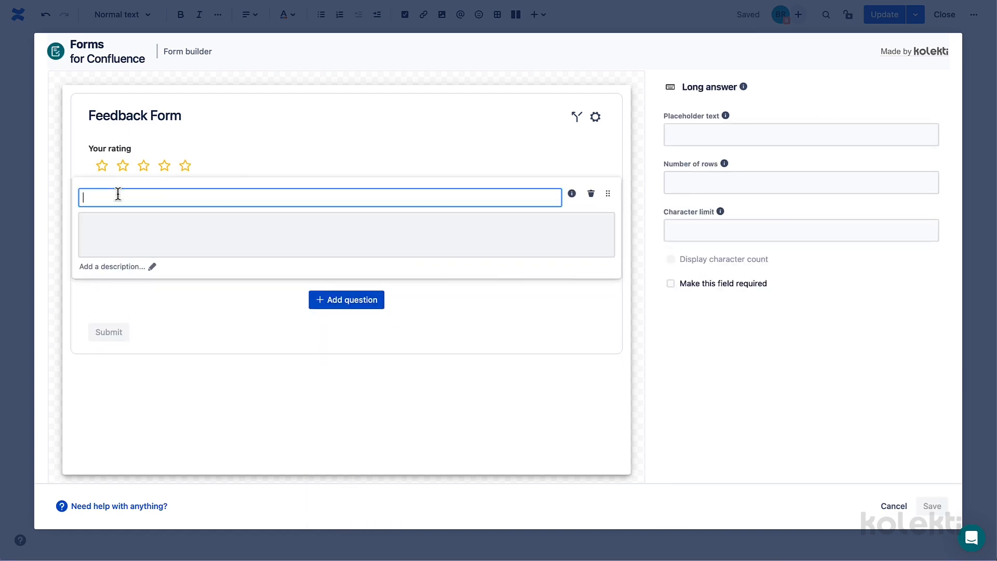
type("Your feedback")
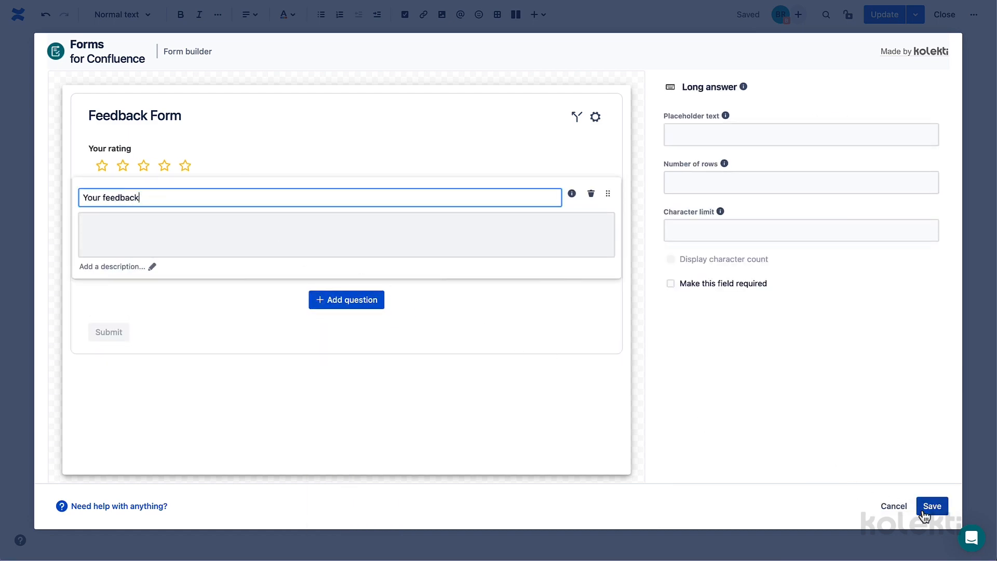